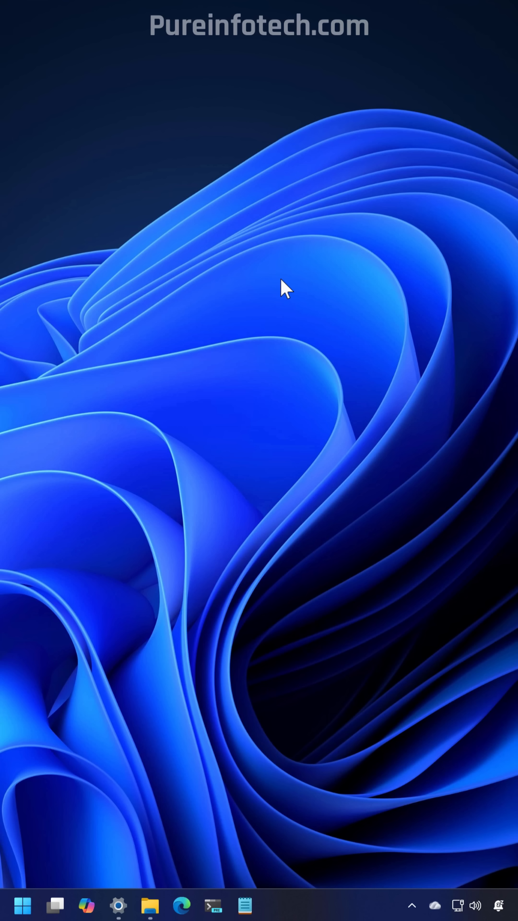
- Copy the Windows 11 ISO into the Downloads\iso folder using the right-drag Copy here option
click(149, 906)
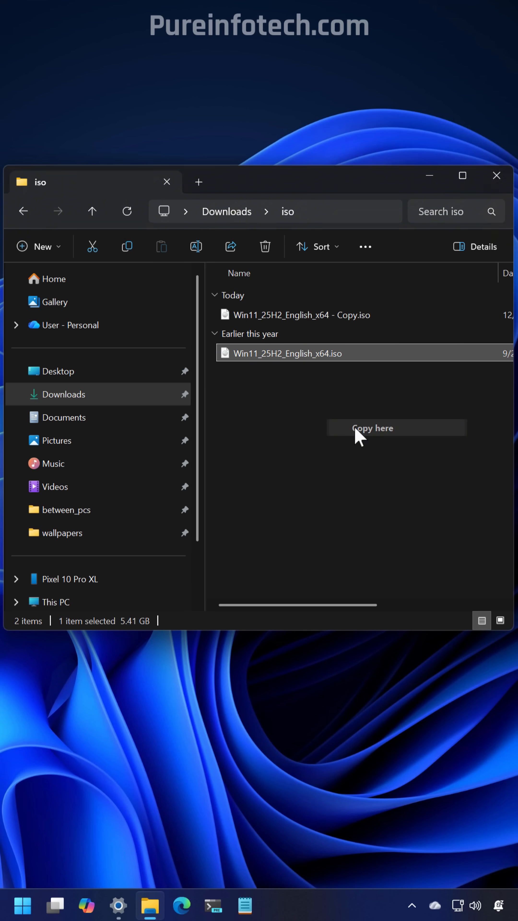
click(373, 427)
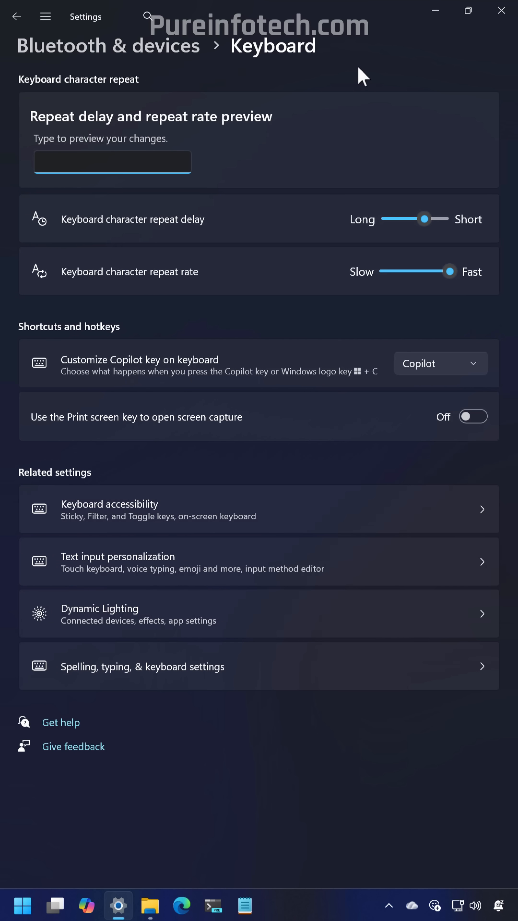
- Activate the key-repeat preview box on the Keyboard page to test character repeat
click(112, 161)
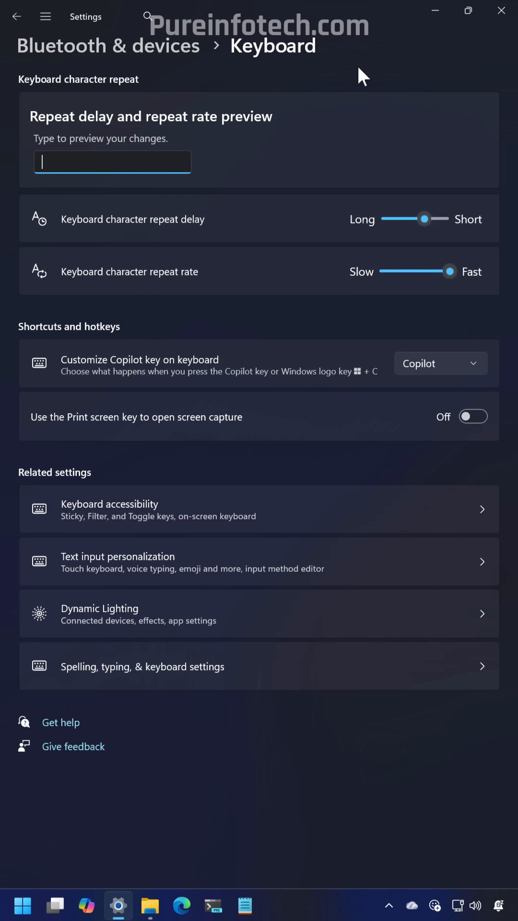
mouse_move(131, 76)
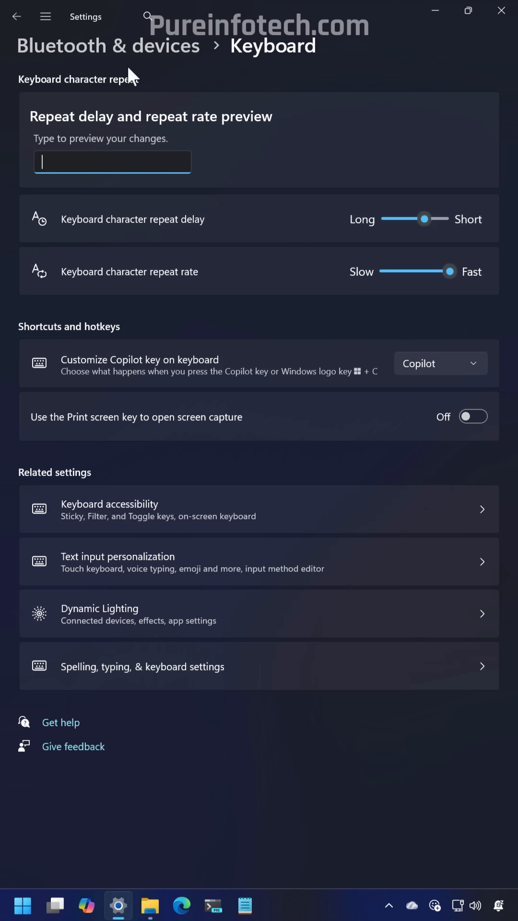
mouse_move(280, 73)
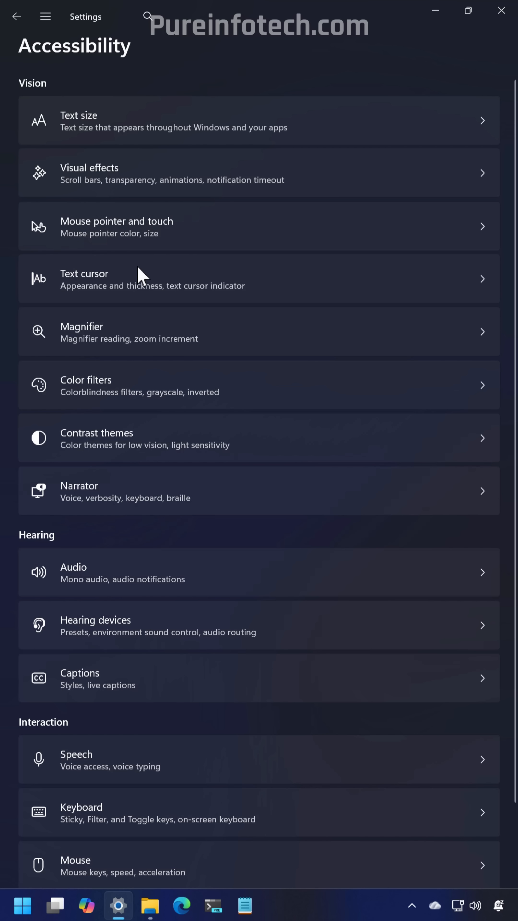
- Show the Accessibility Text cursor page with indicator, thickness and blink rate options
click(83, 273)
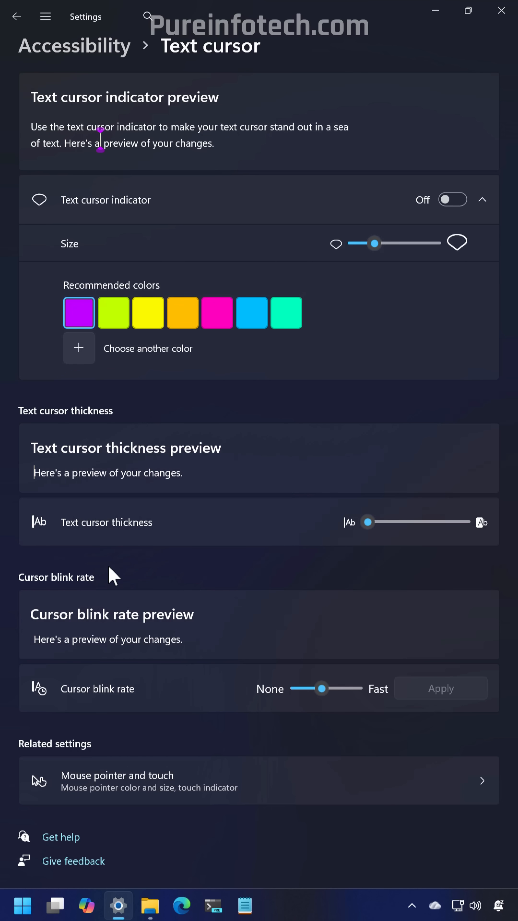
mouse_move(62, 591)
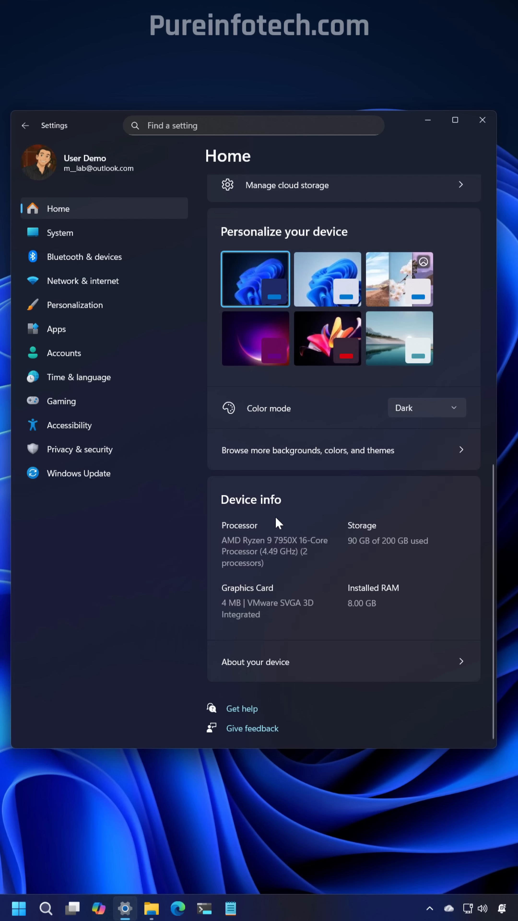
mouse_move(293, 517)
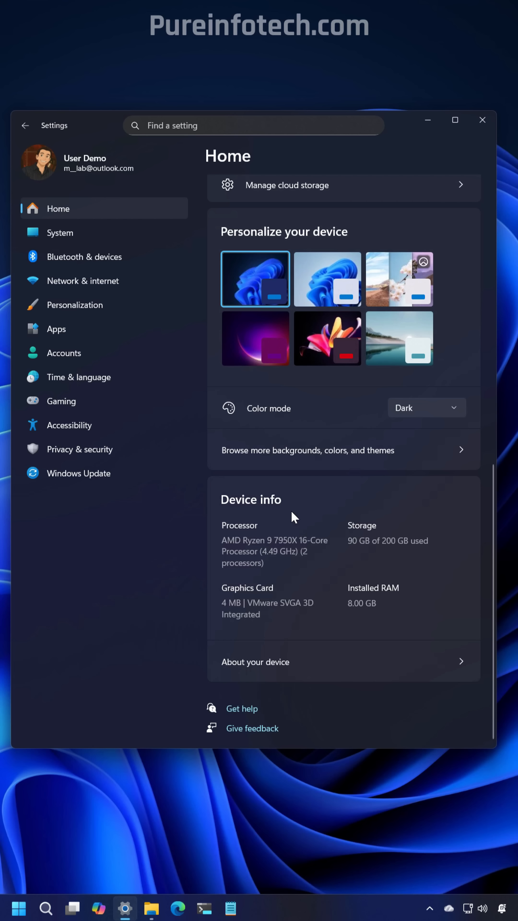
mouse_move(286, 576)
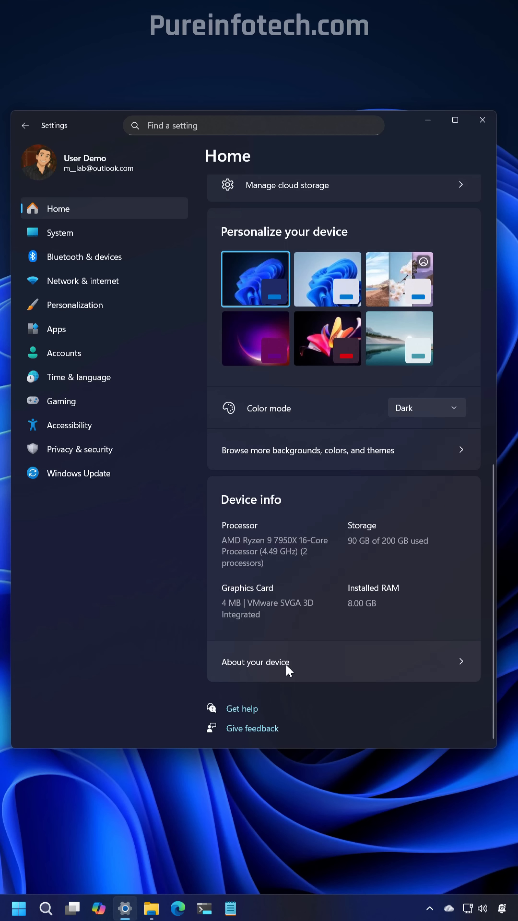
- View the About page with device specifications and Device insights questions
click(255, 662)
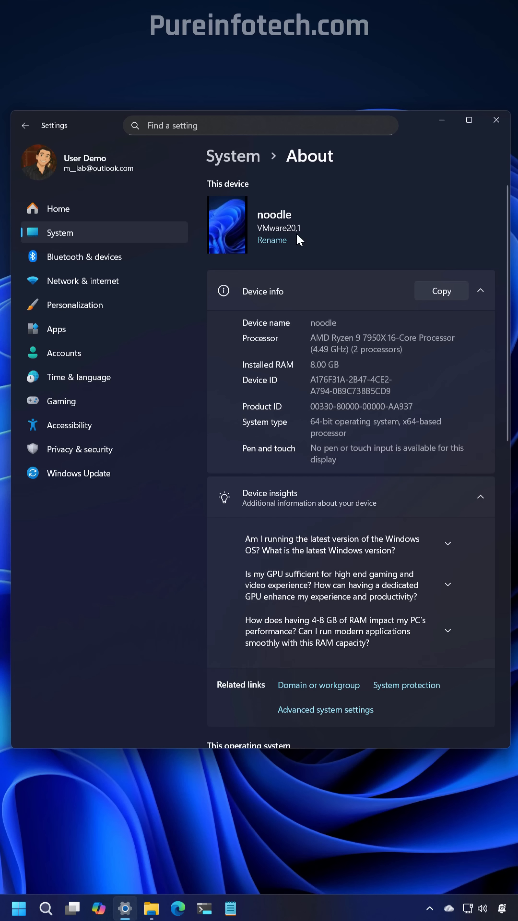
mouse_move(358, 227)
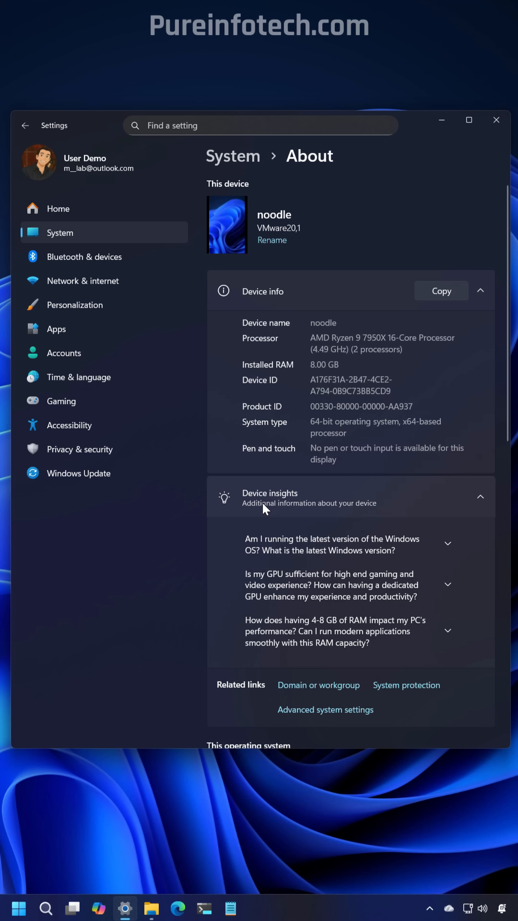
mouse_move(268, 506)
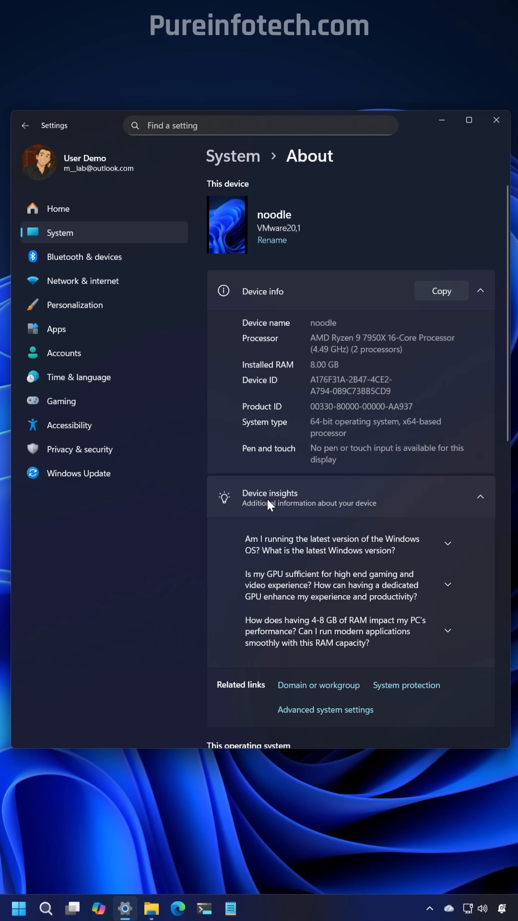
mouse_move(266, 505)
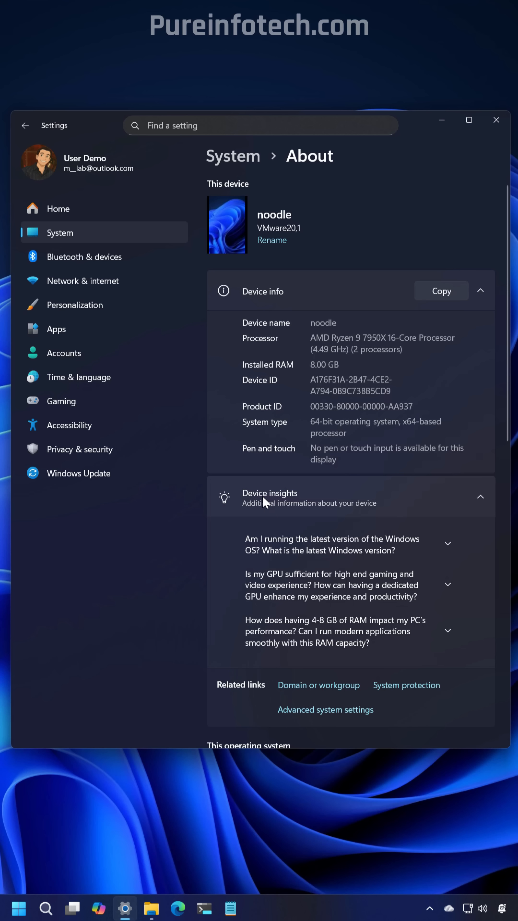
mouse_move(276, 507)
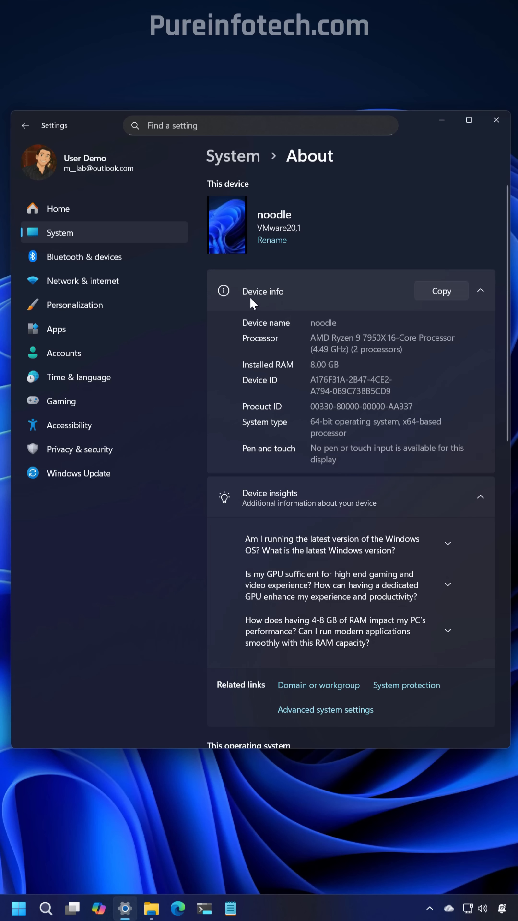
scroll(down, 3)
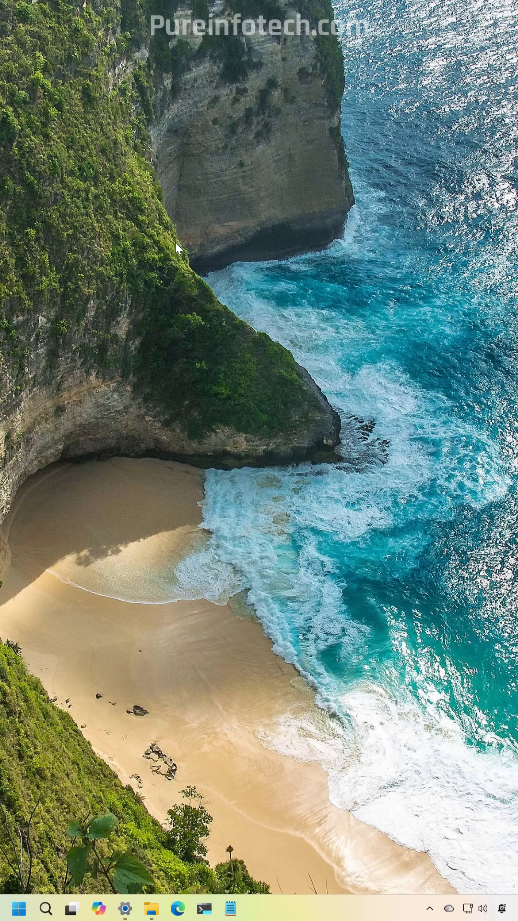
- Bring up the desktop context menu with Explore background and Next background options
right_click(177, 248)
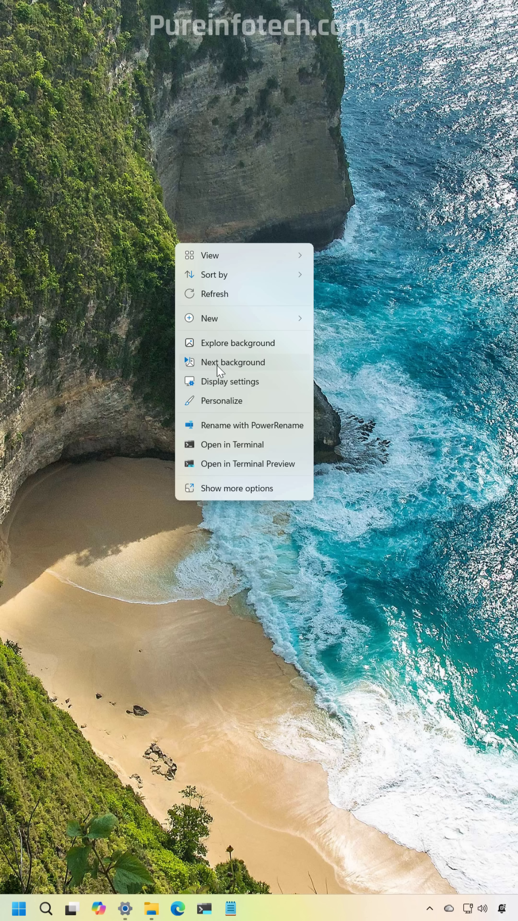
mouse_move(238, 367)
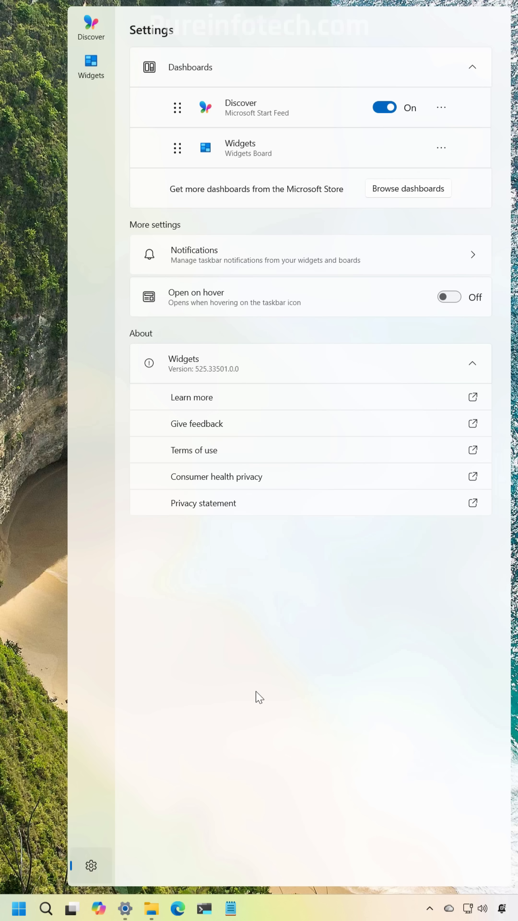
mouse_move(193, 162)
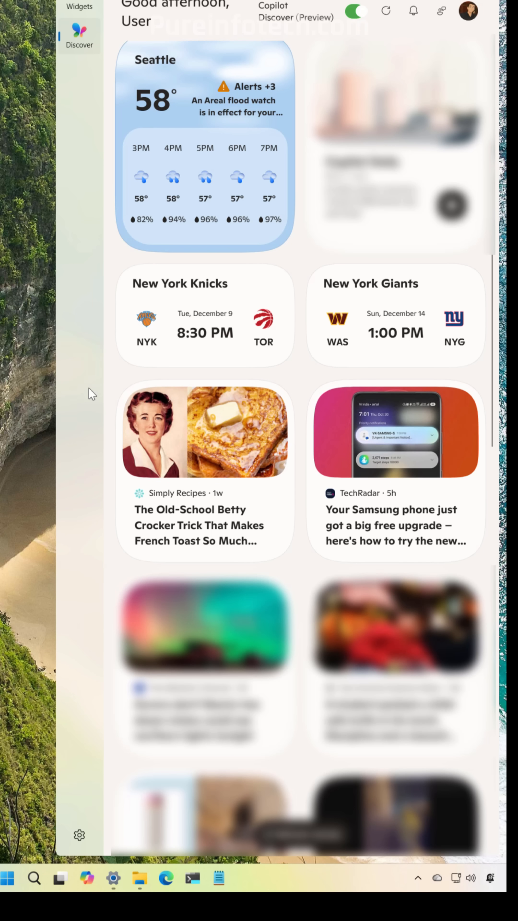
- Dismiss the Widgets Discover feed, leaving the Nearby sharing settings showing
click(113, 895)
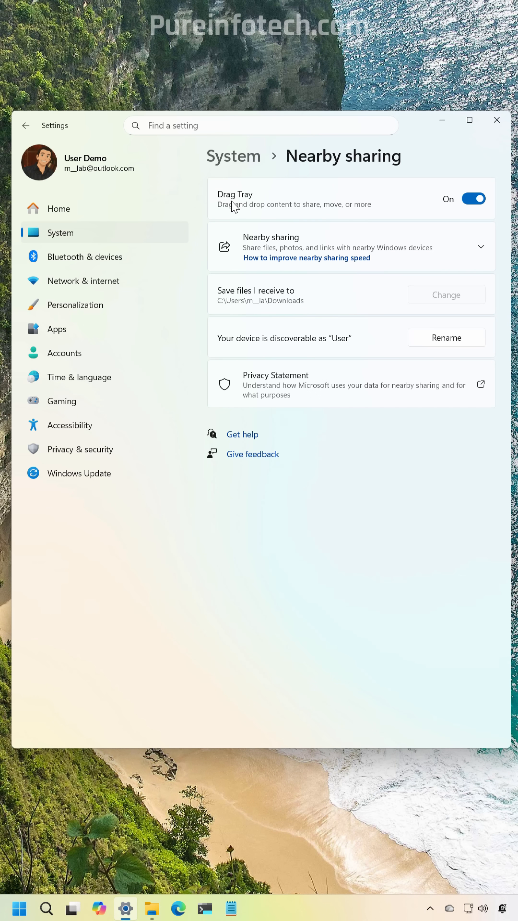
mouse_move(352, 216)
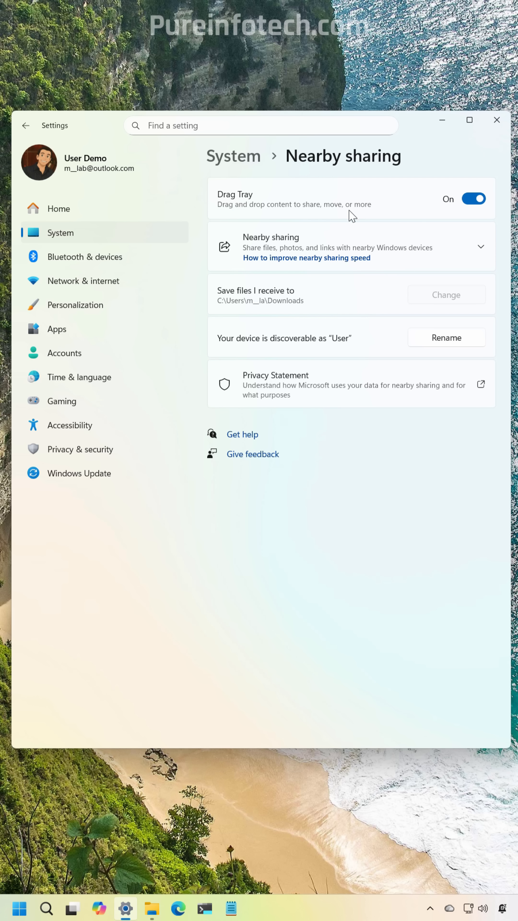
- Close Settings after confirming Drag Tray is on, returning to the empty desktop
click(495, 120)
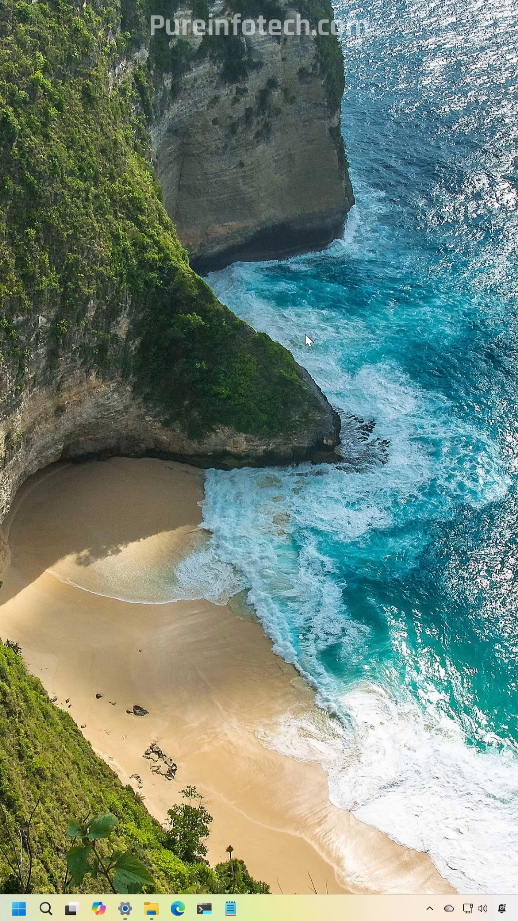